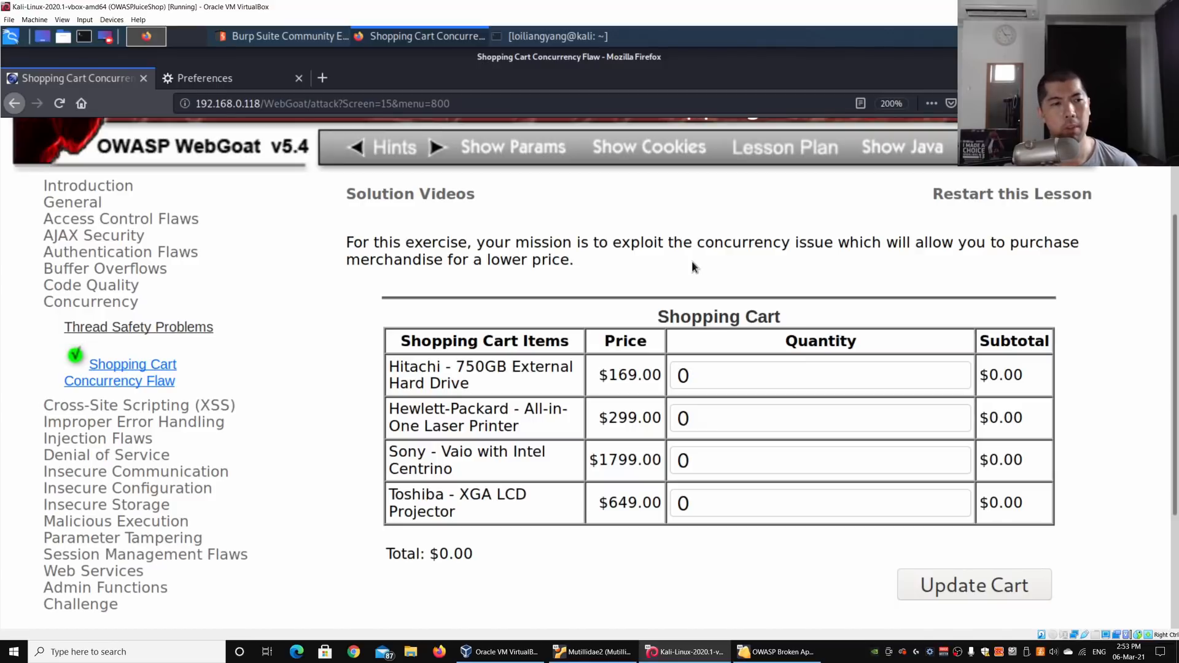
mouse_move(119, 381)
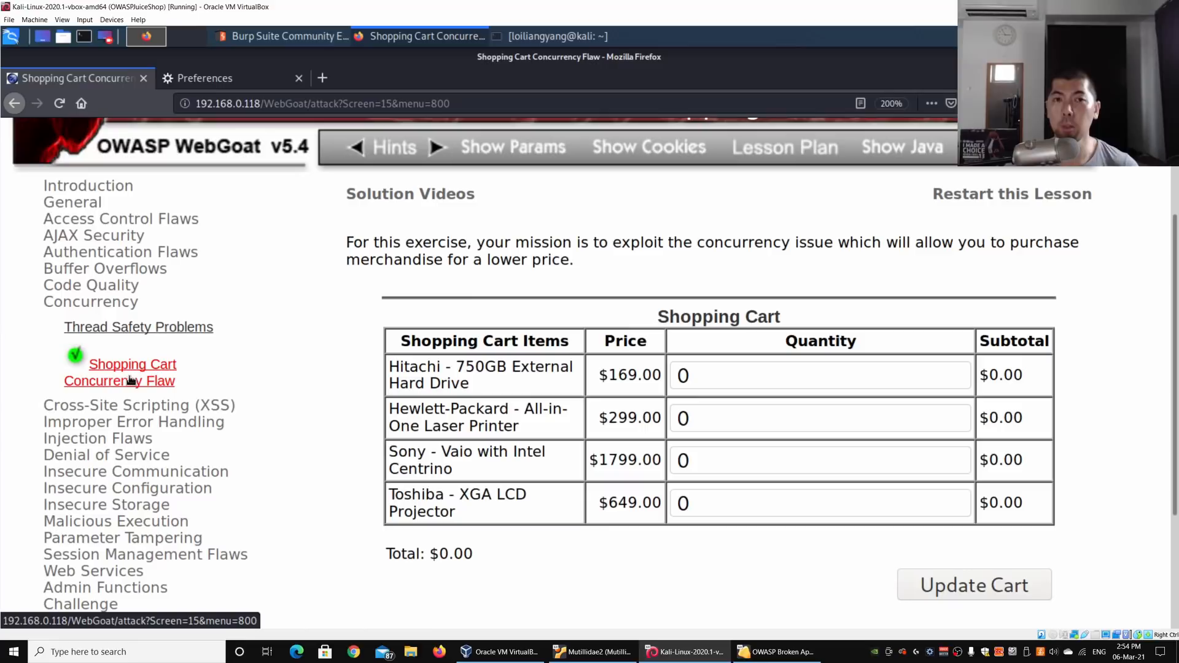
Set the Hitachi 750GB drive quantity to 1 and update the cart to $169.00
click(820, 375)
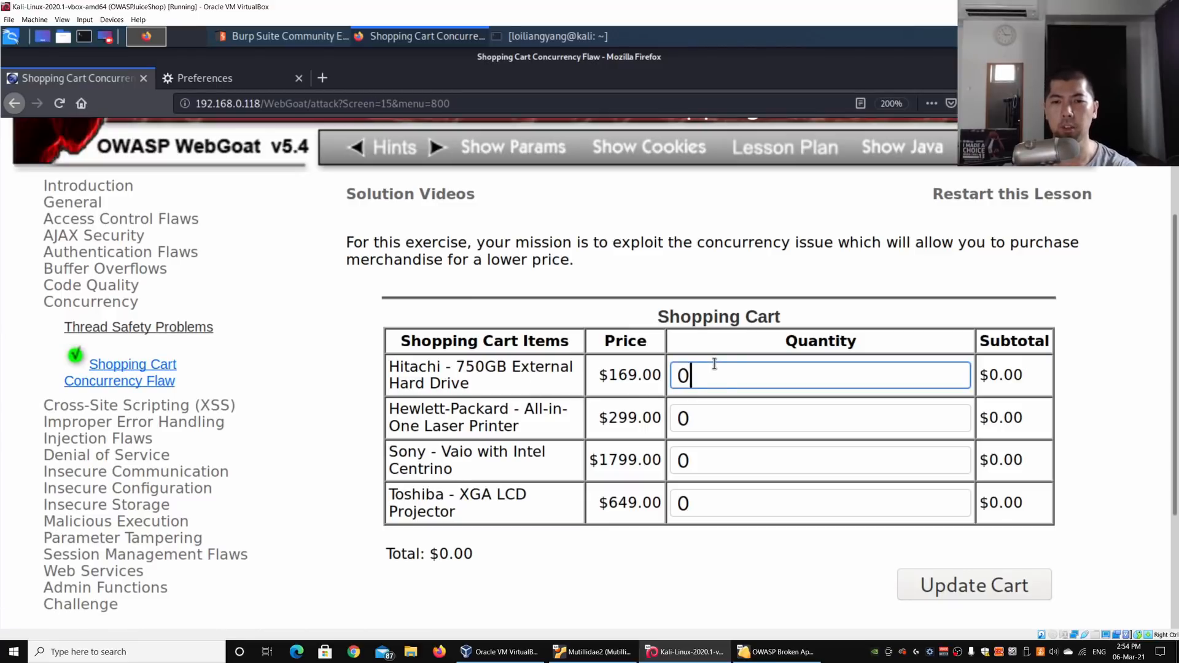
text(1)
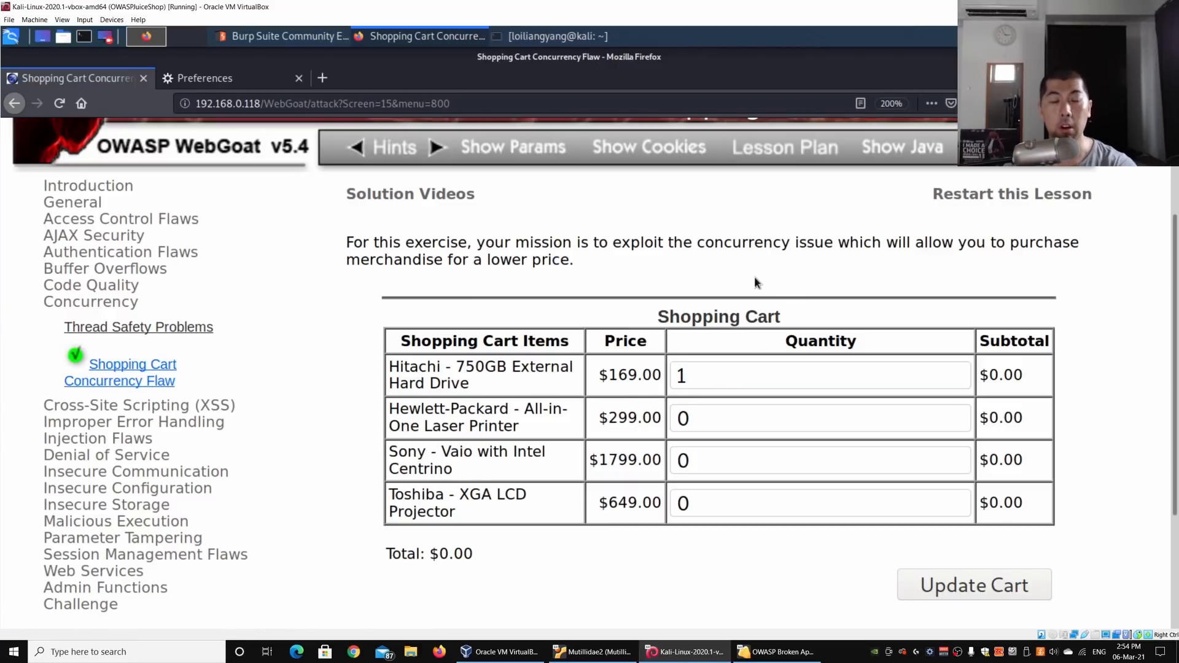
mouse_move(736, 276)
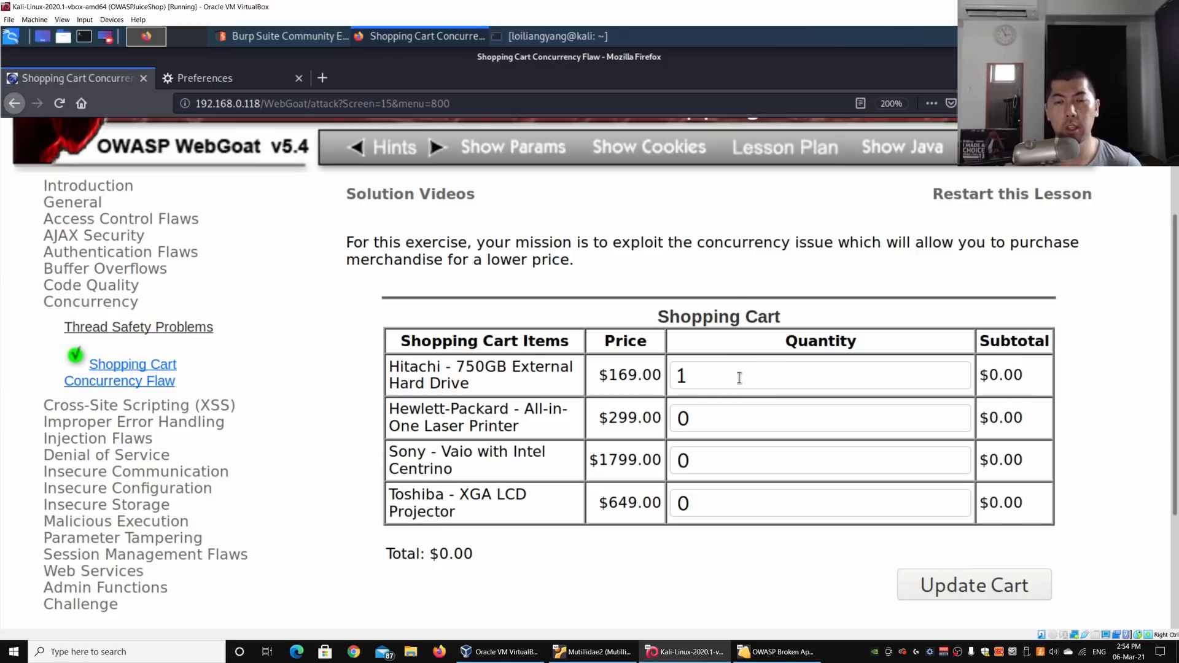
mouse_move(1040, 585)
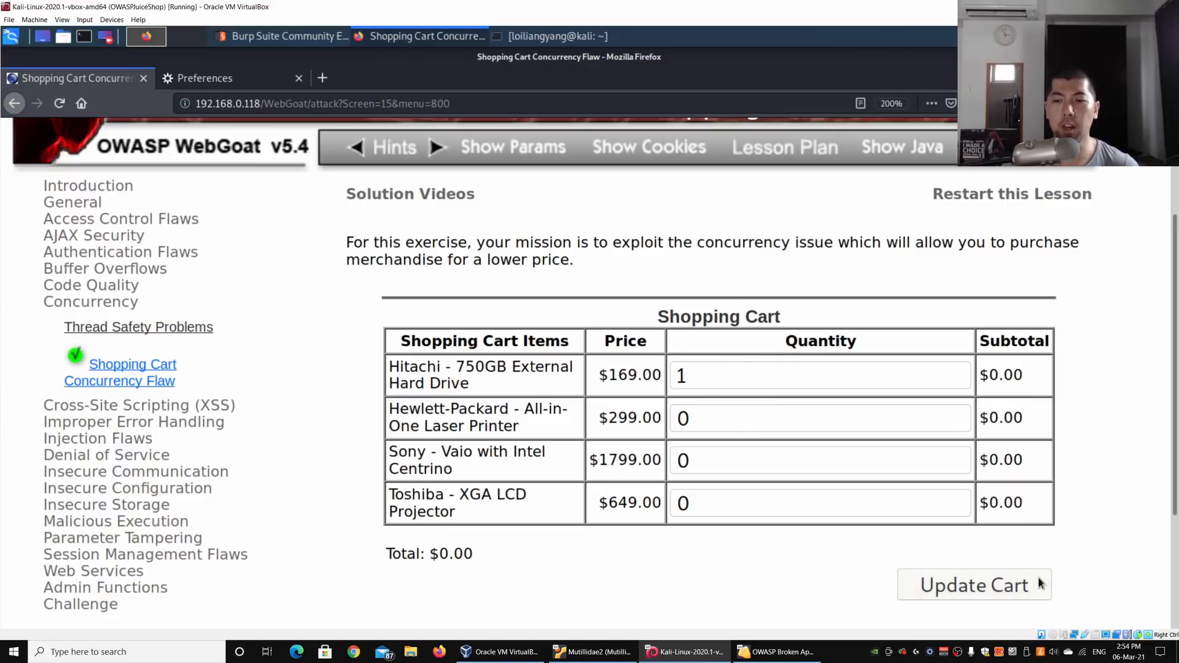
click(974, 585)
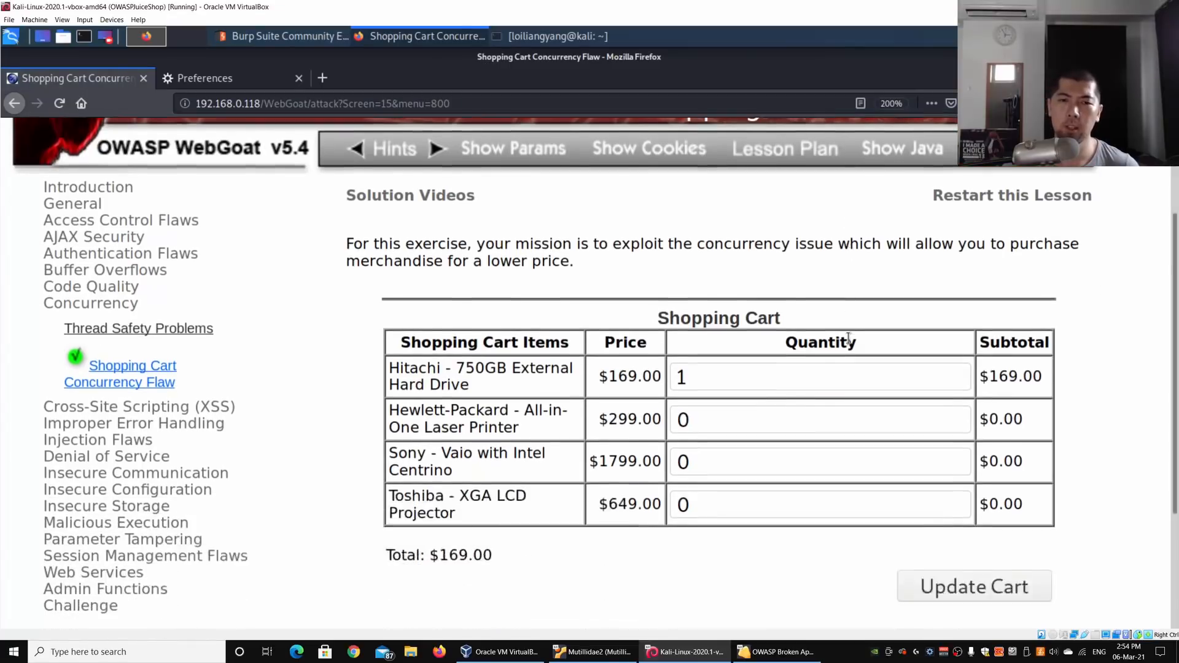
scroll(down, 3)
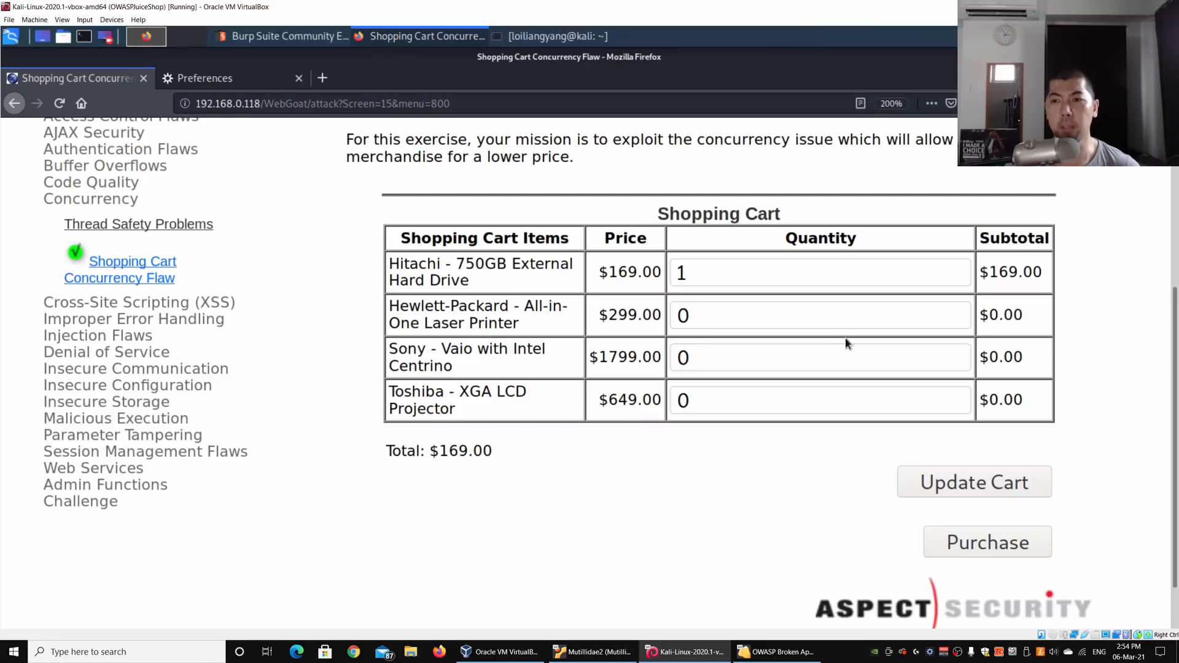
mouse_move(965, 303)
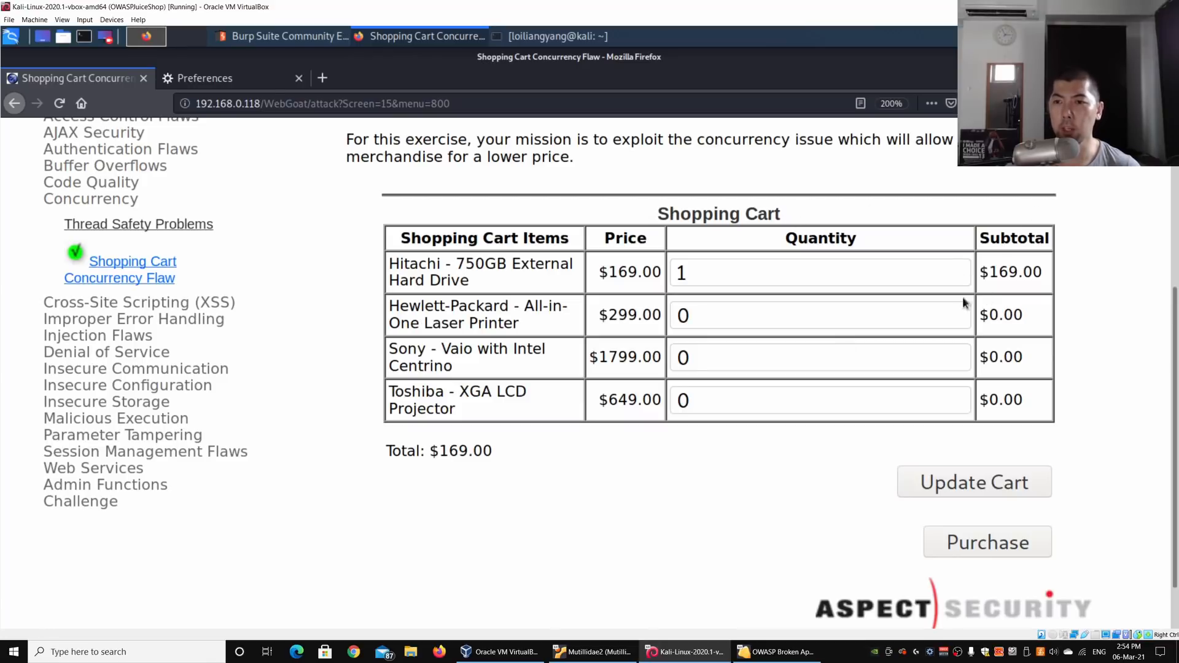
mouse_move(1022, 247)
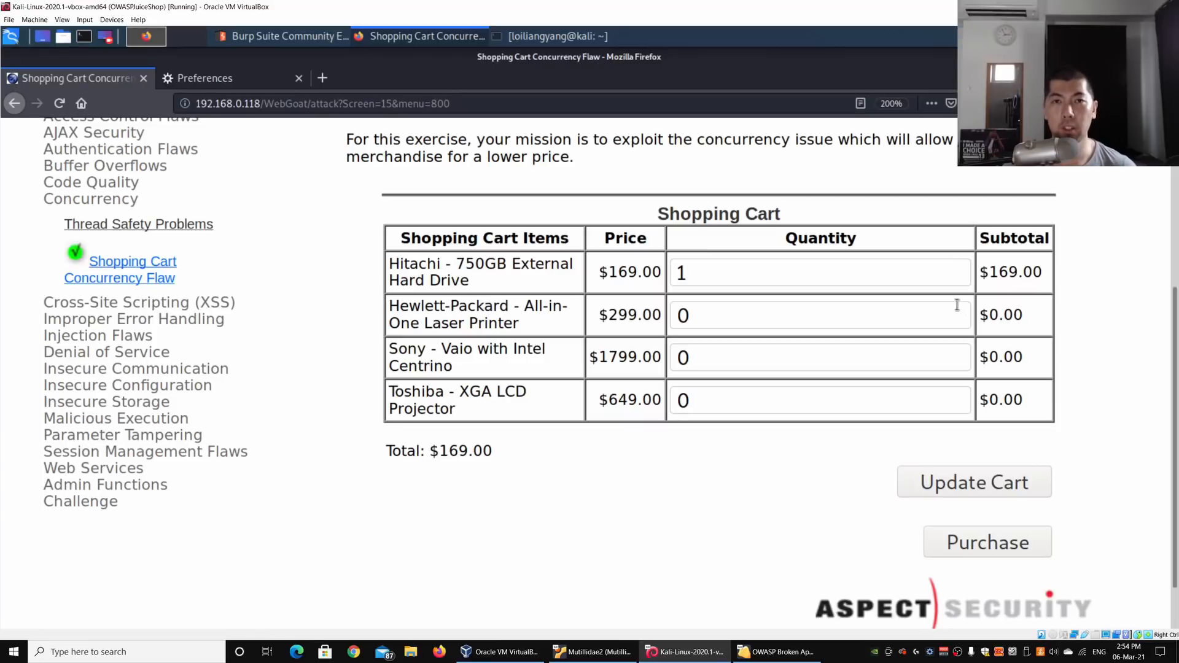
Verify Firefox uses manual proxy 127.0.0.1:8080, then switch to Burp Suite
click(204, 78)
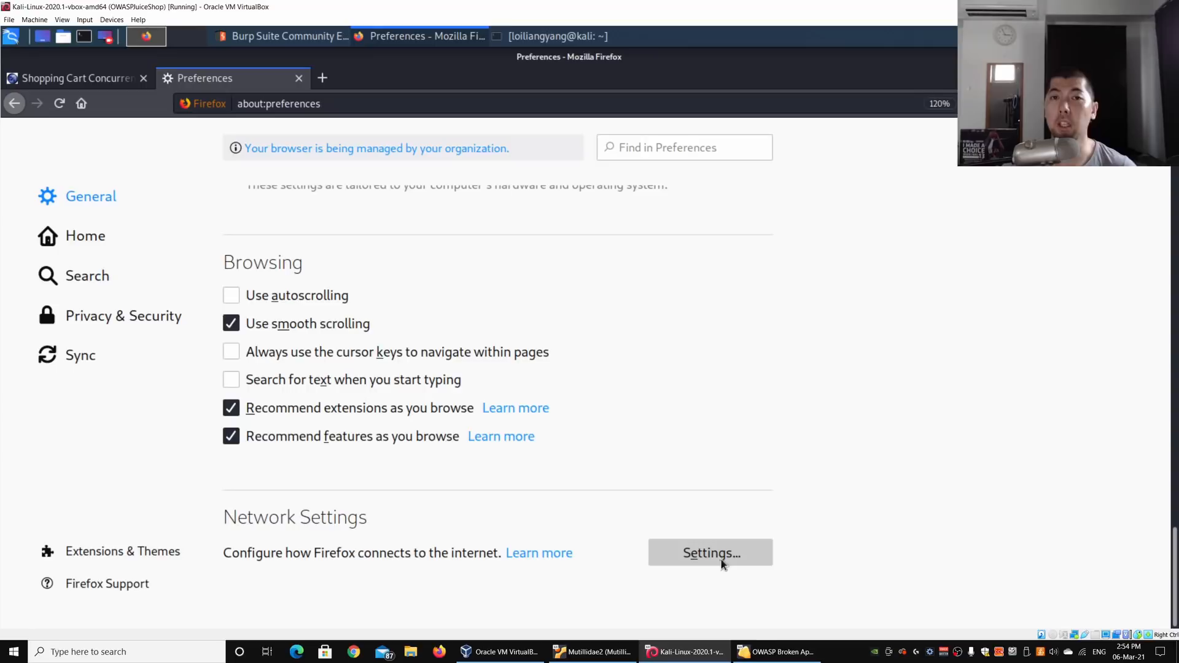
click(710, 553)
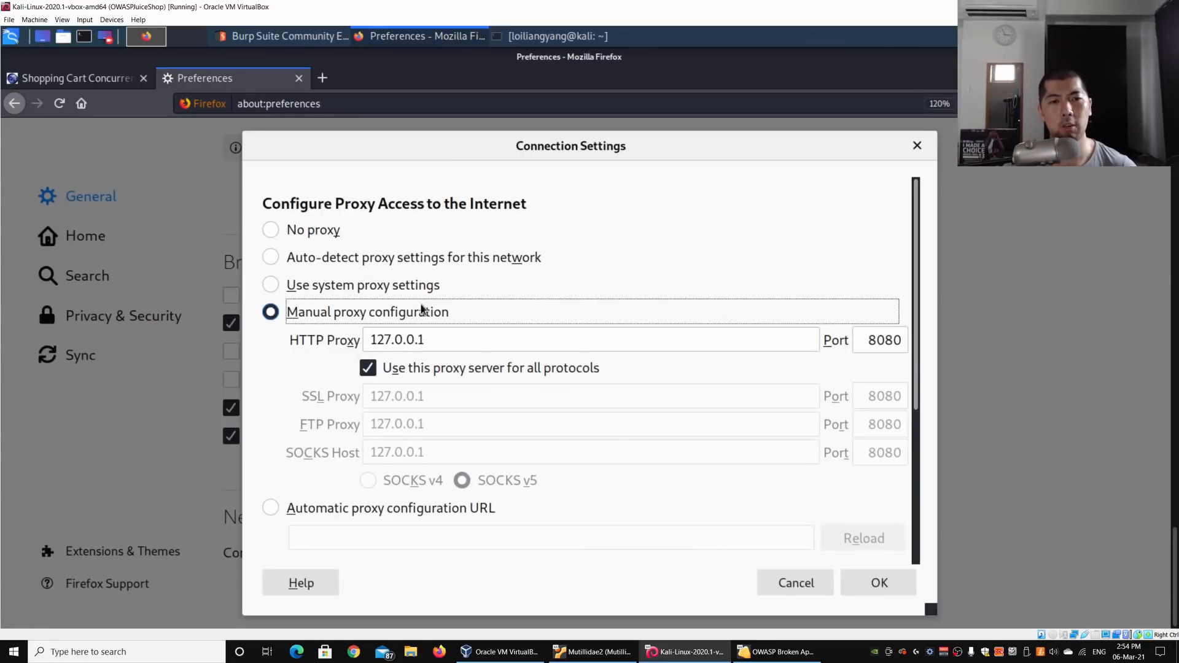
mouse_move(878, 582)
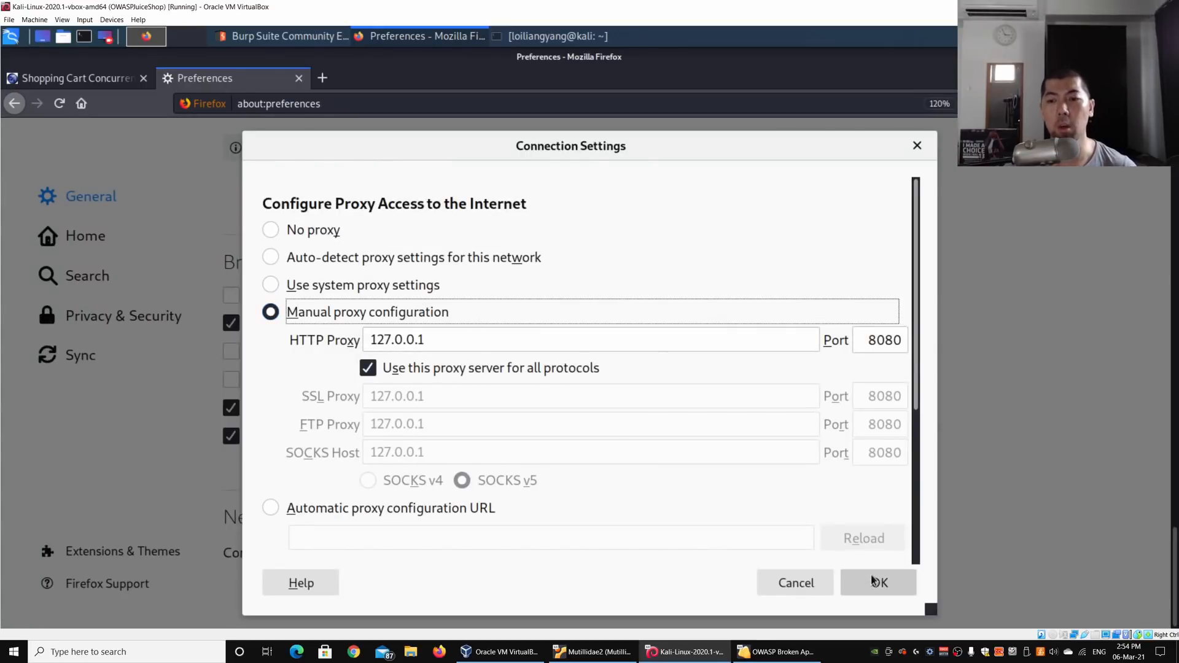
click(878, 582)
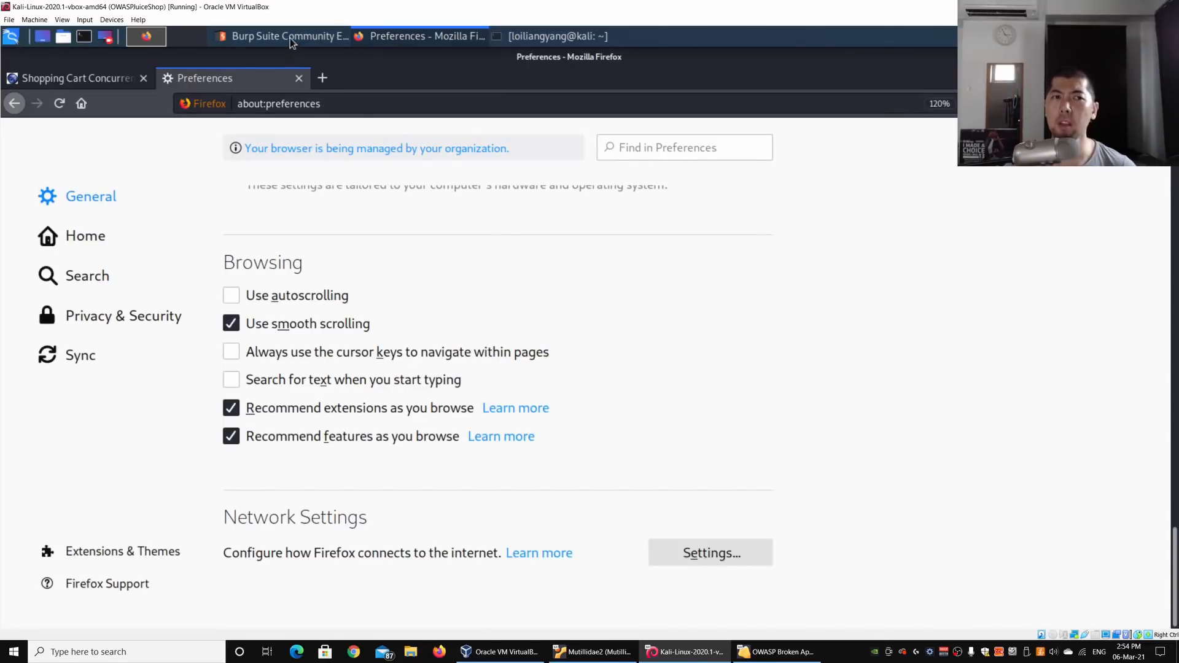
click(286, 36)
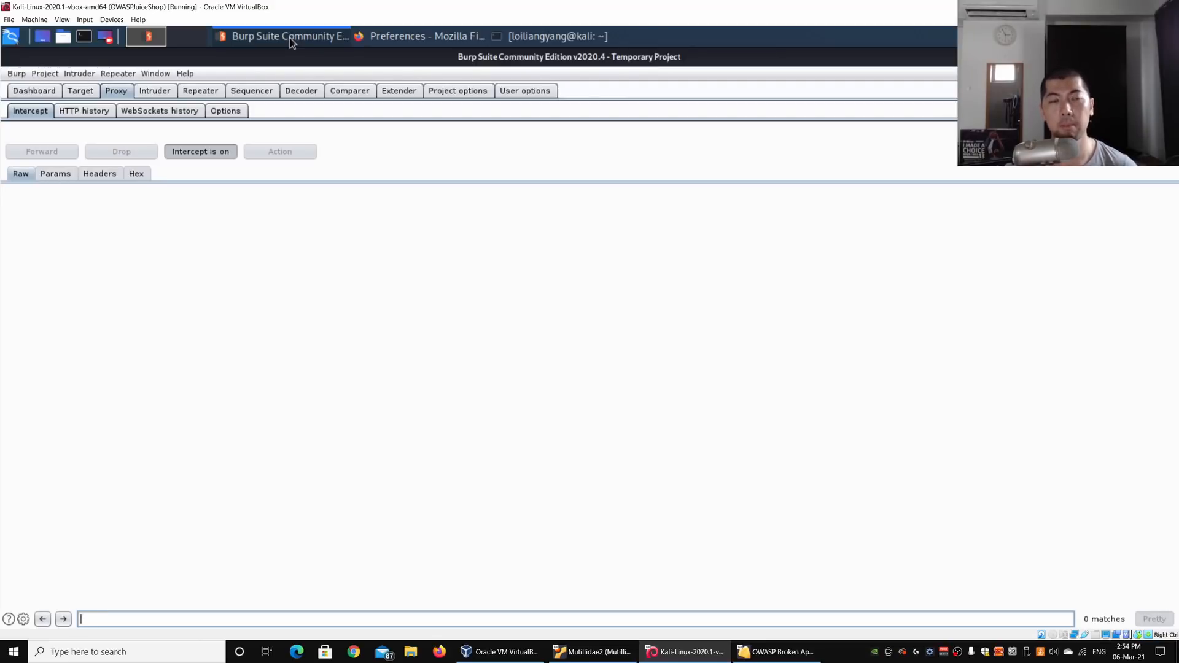
Return to Firefox's Shopping Cart tab to submit the one-drive cart update
click(426, 37)
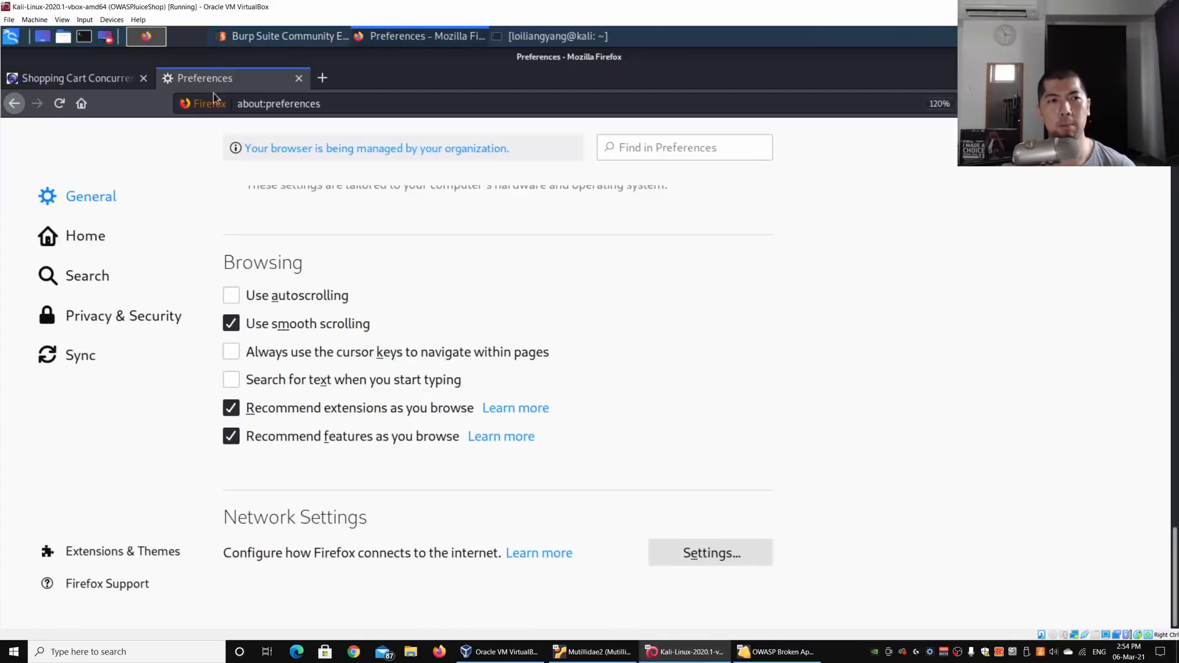
click(75, 77)
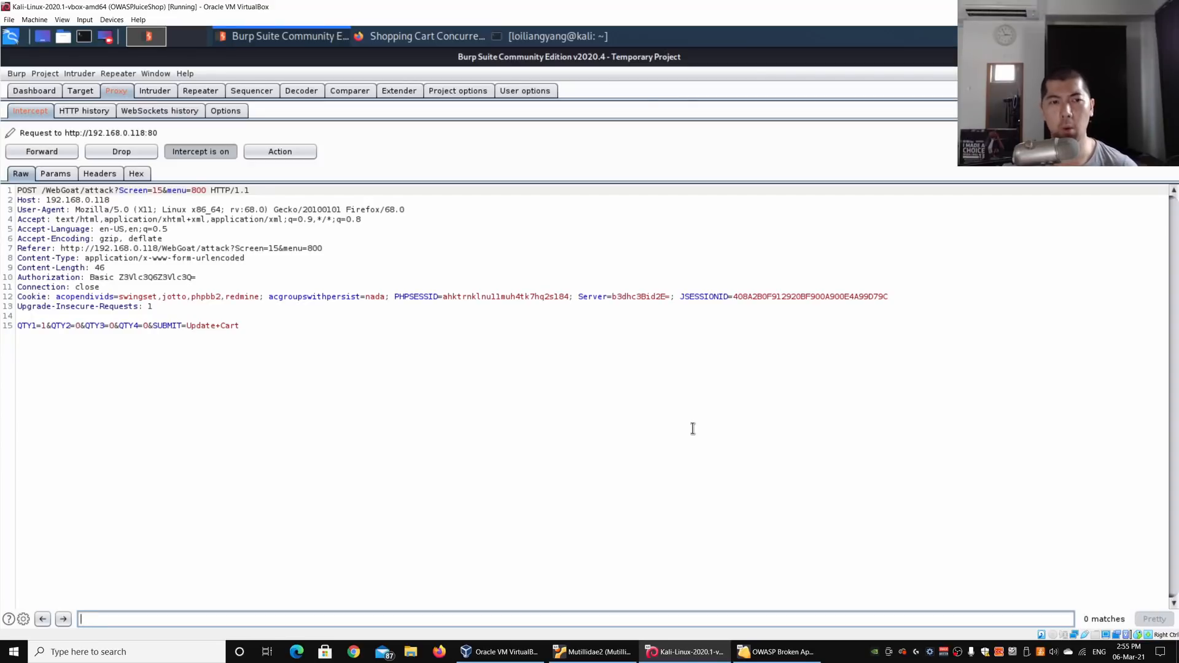
Use the intercepted request's context menu to replay the QTY1=10 request in the browser
right_click(269, 211)
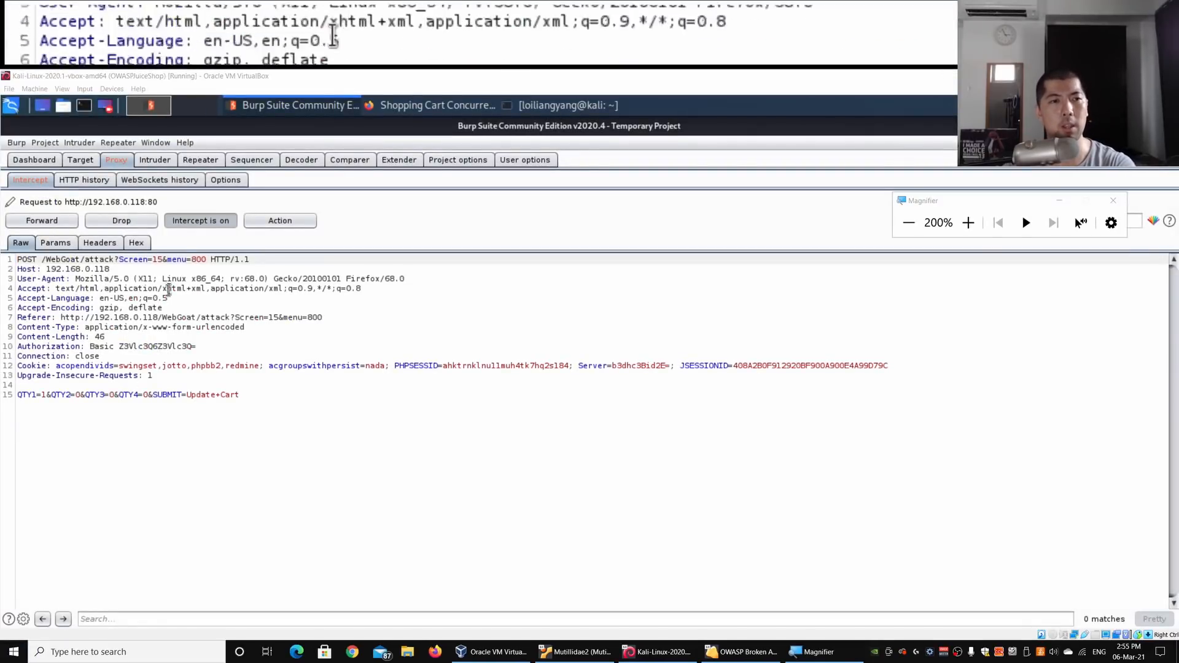
click(201, 159)
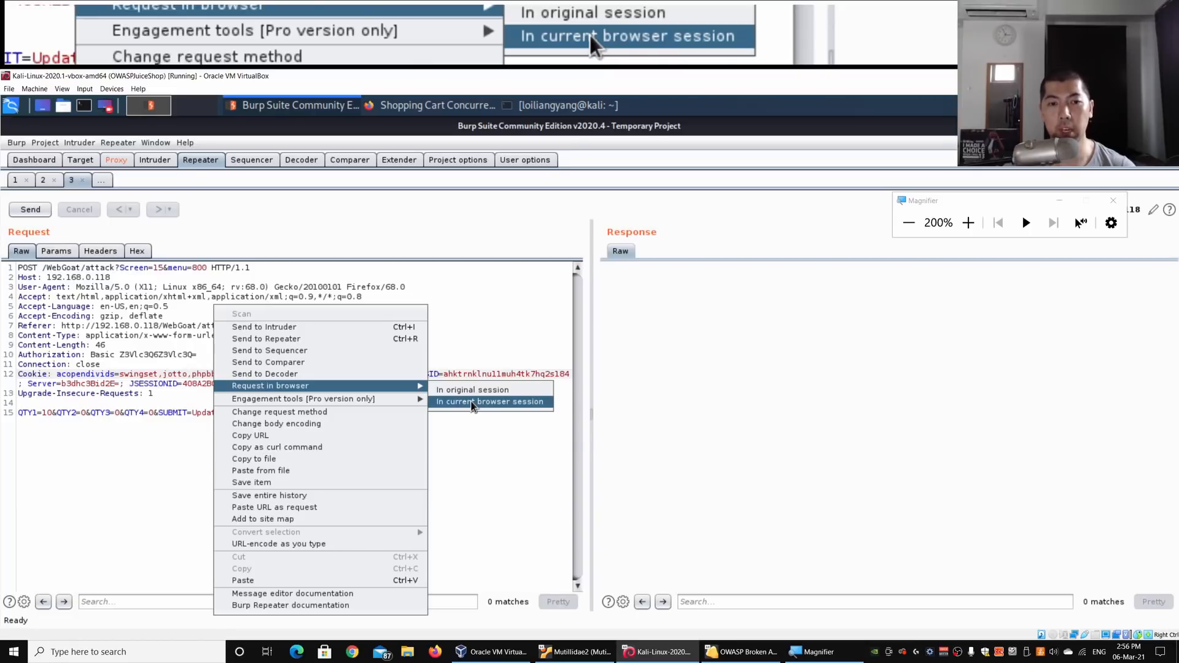
Copy the current-session replay URL for the 10-drive request and return to Firefox
click(490, 401)
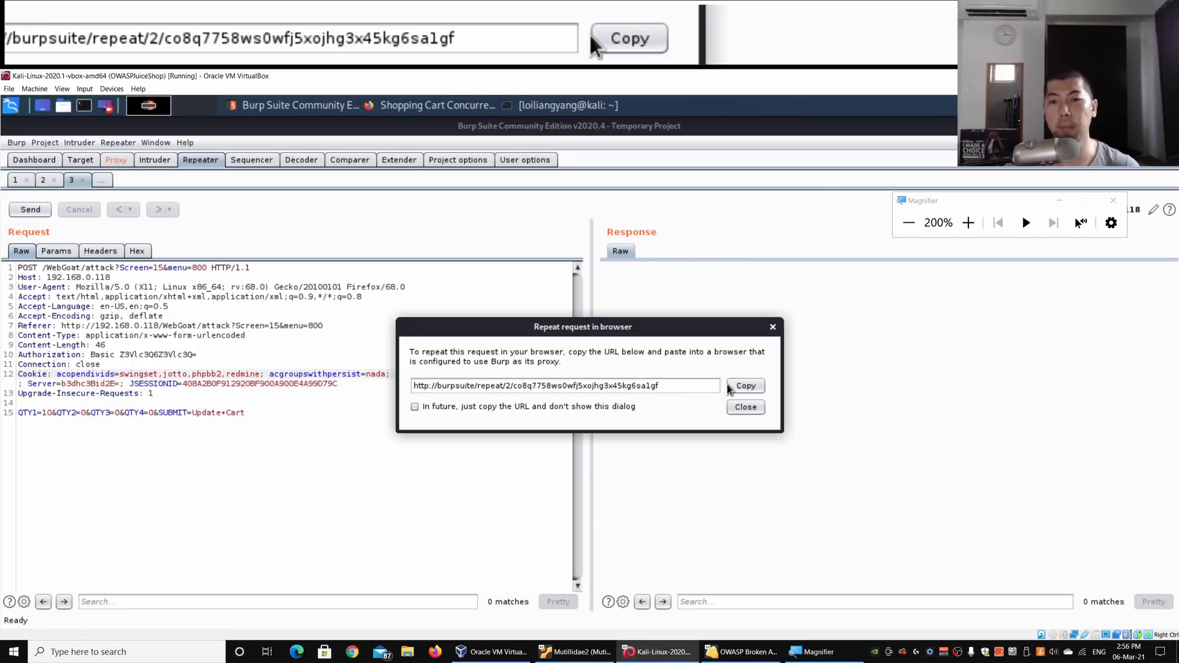
click(745, 407)
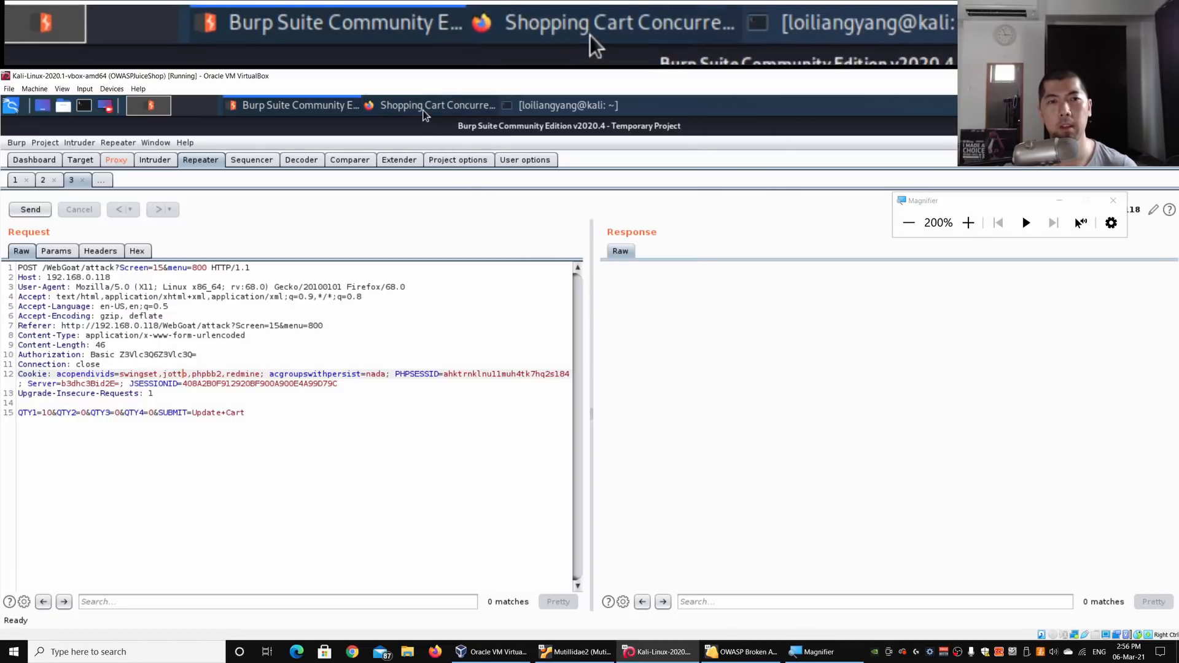
click(436, 104)
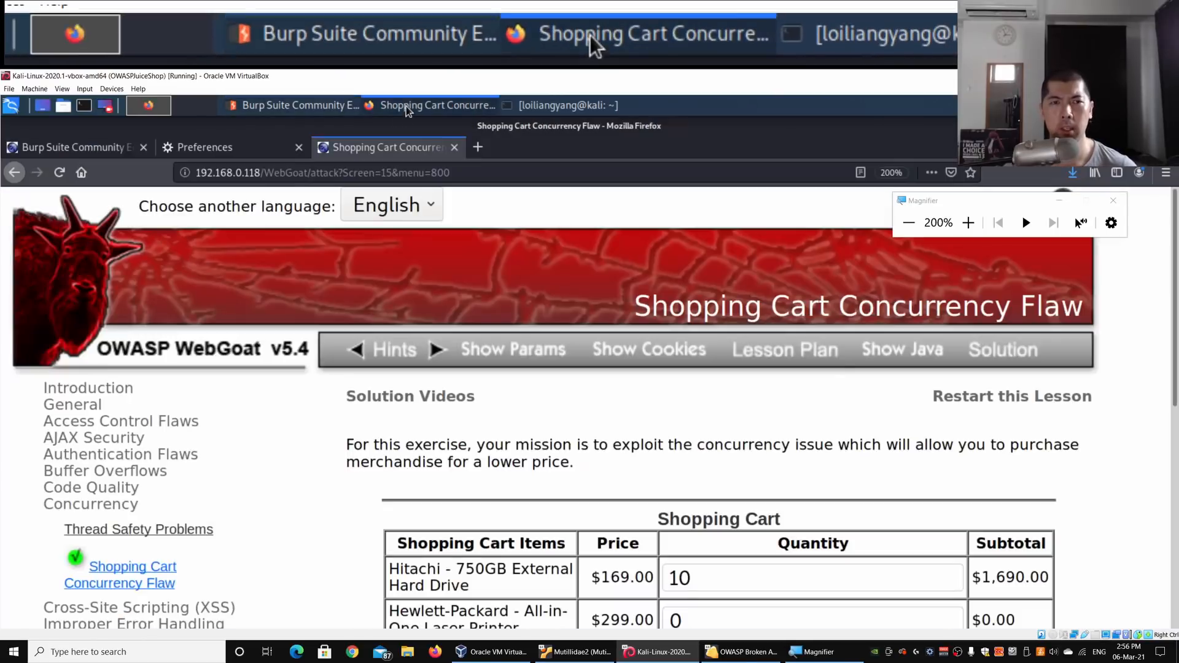
Restore the first tab's one-drive $169 cart and click Purchase
scroll(down, 3)
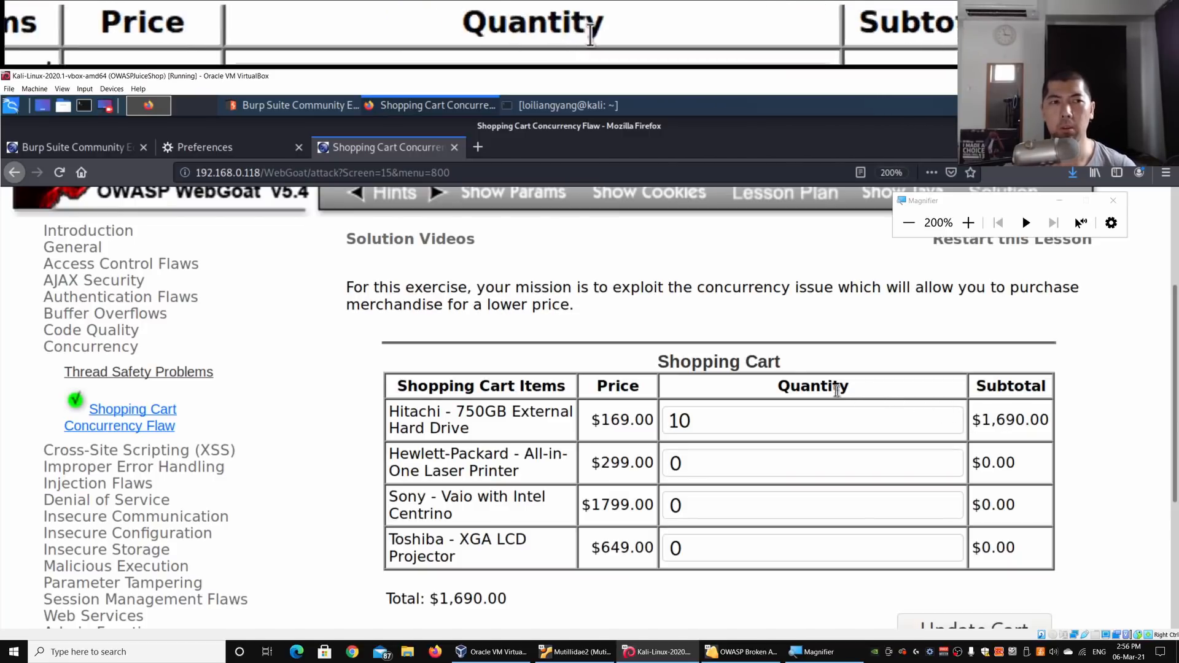
click(72, 147)
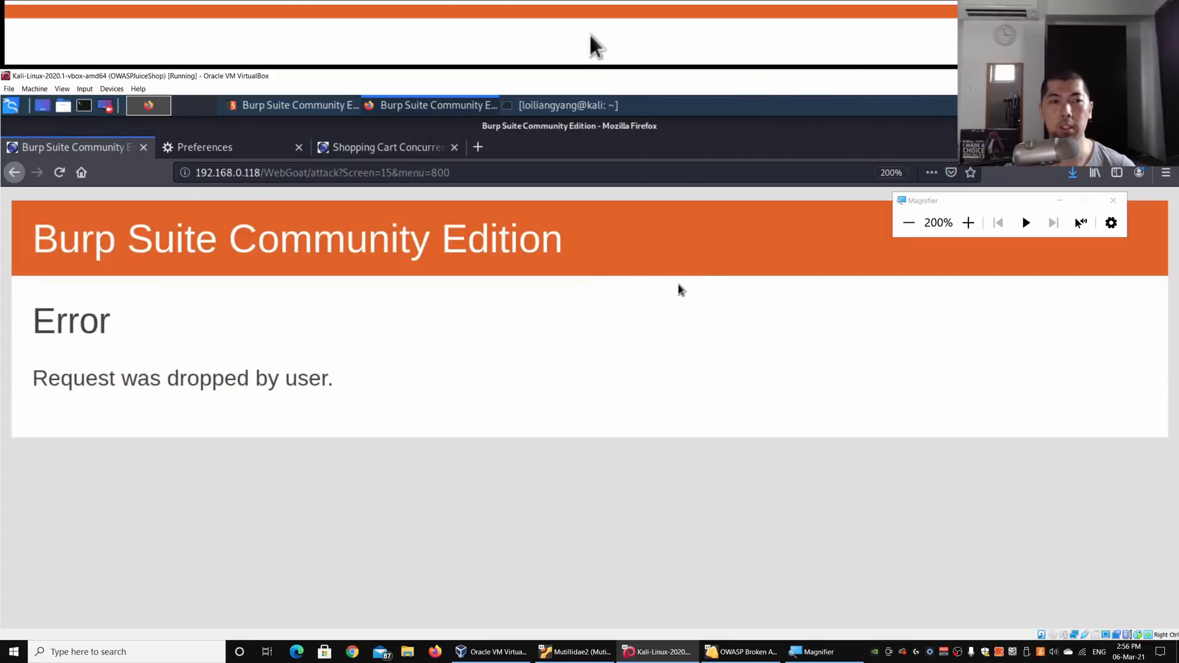
click(386, 147)
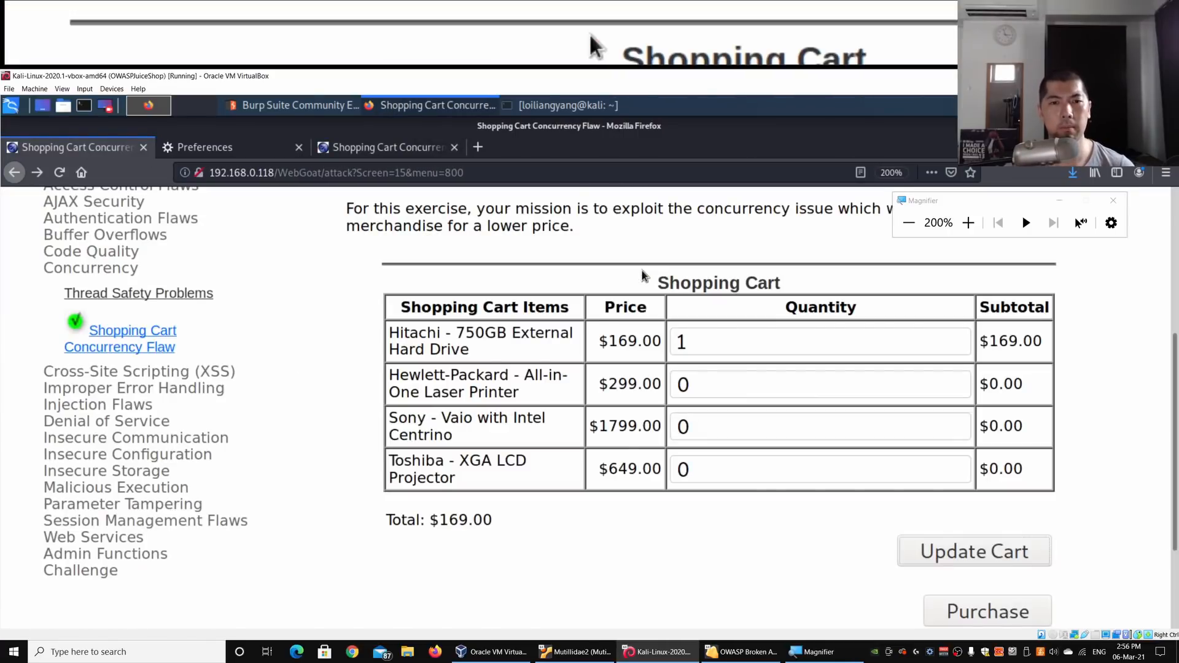
scroll(down, 3)
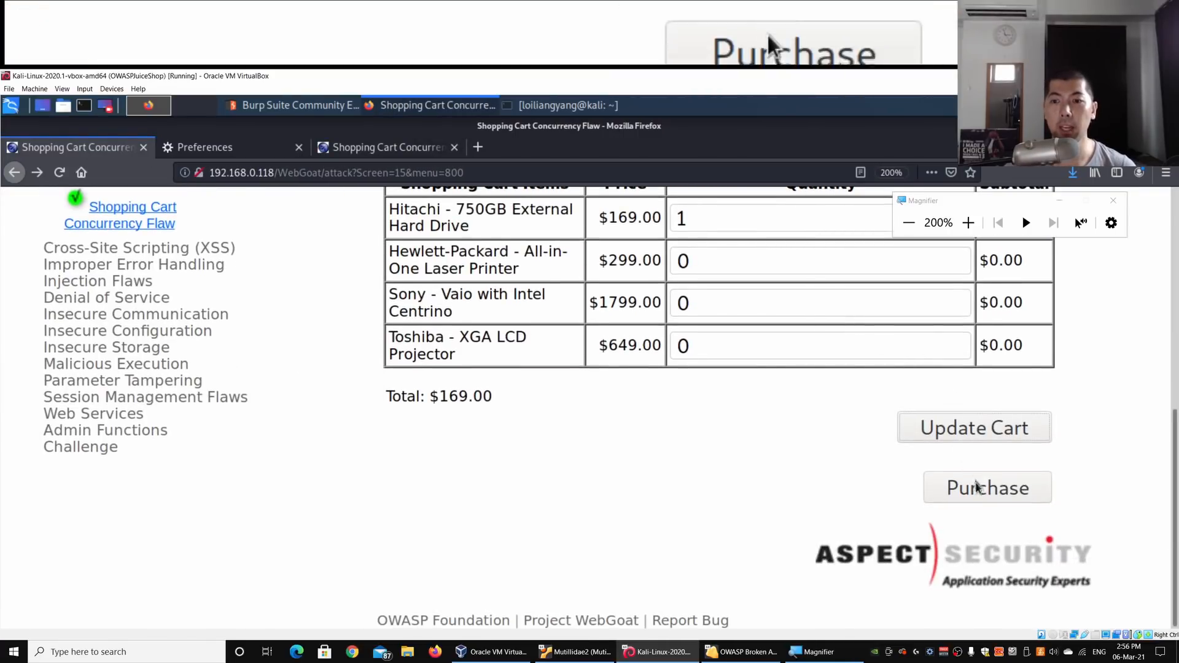
click(988, 488)
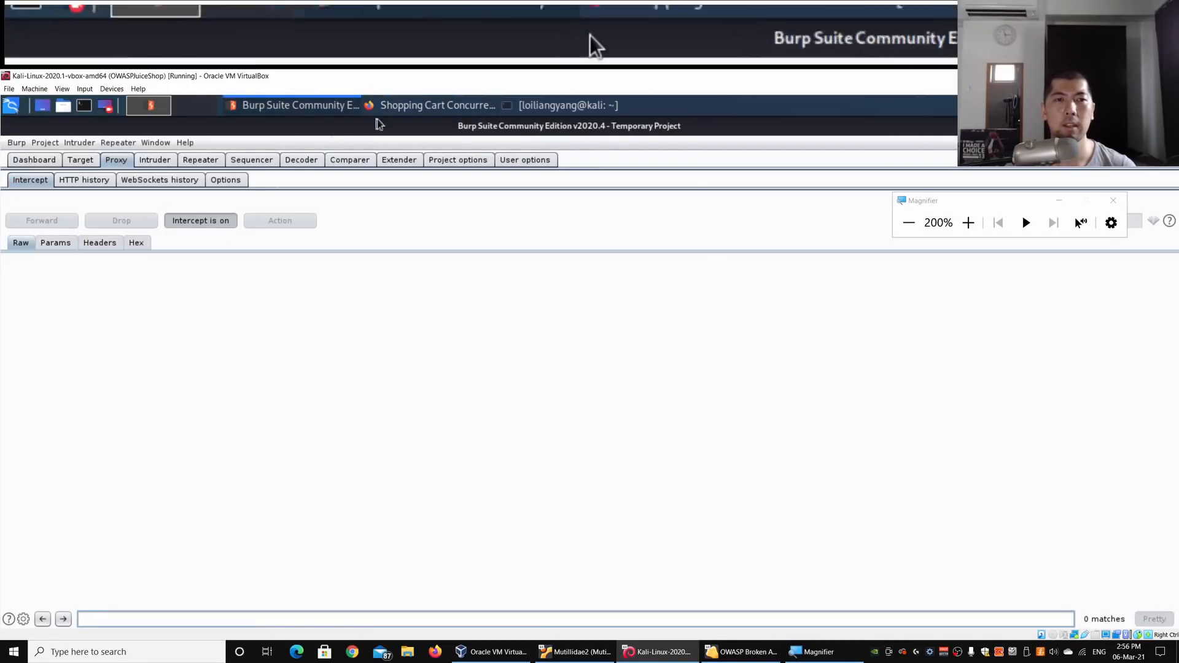
Check the $169 one-drive order page and the other tab's 10-drive $1,690 cart
click(437, 104)
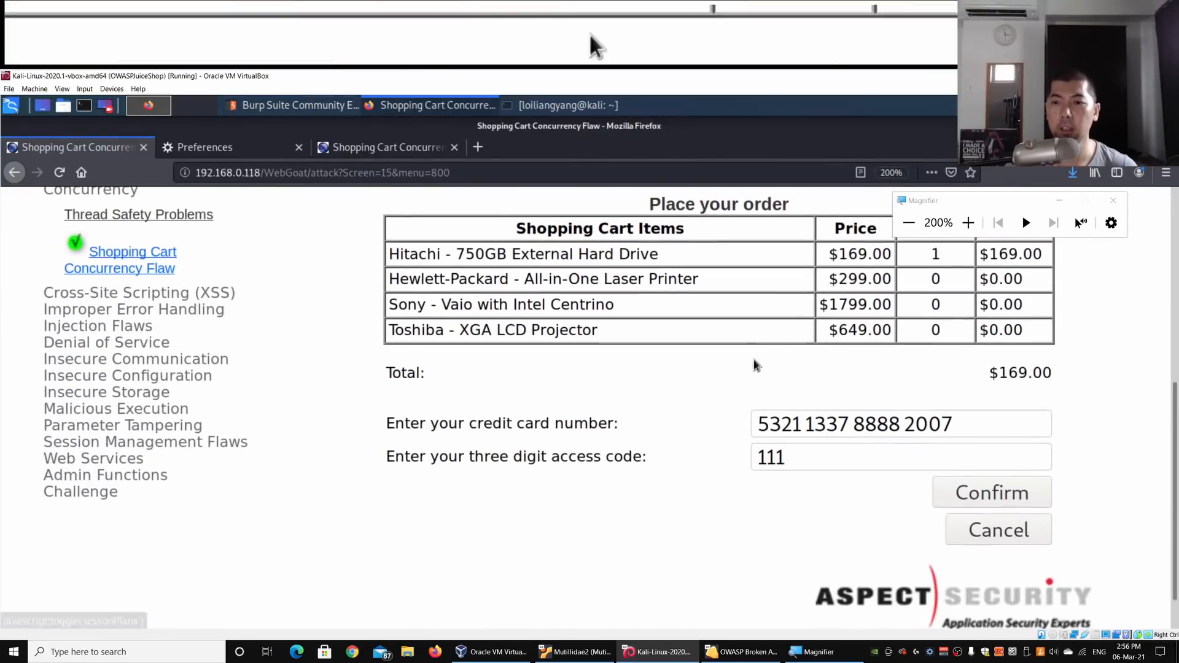
mouse_move(823, 396)
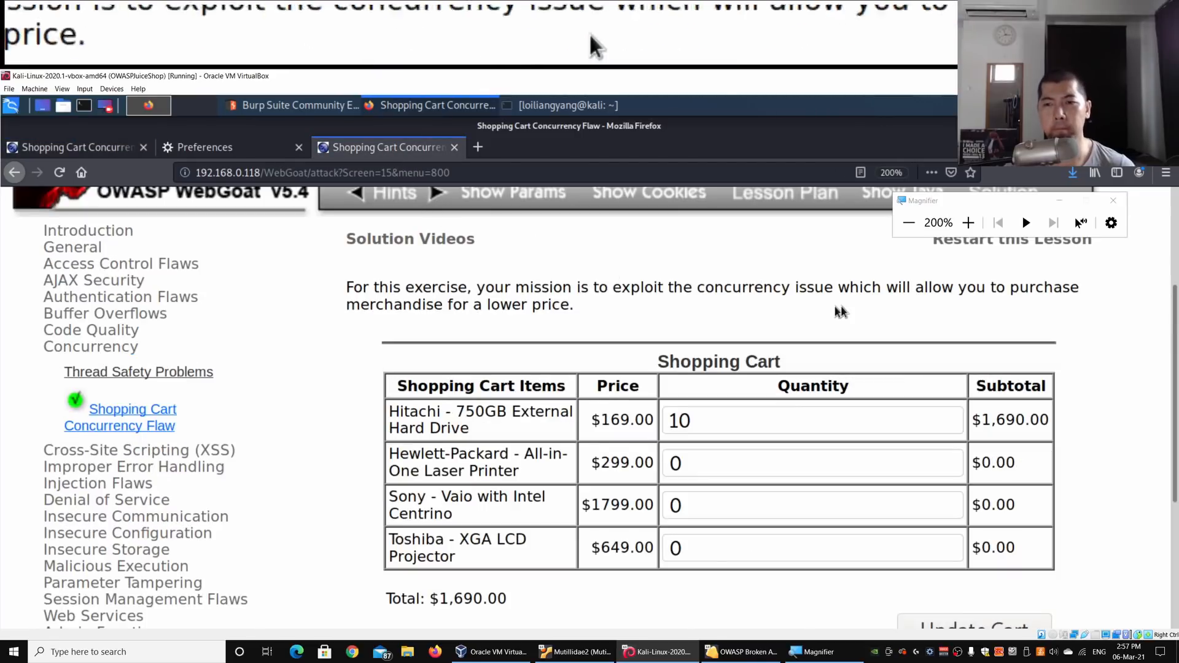
scroll(down, 3)
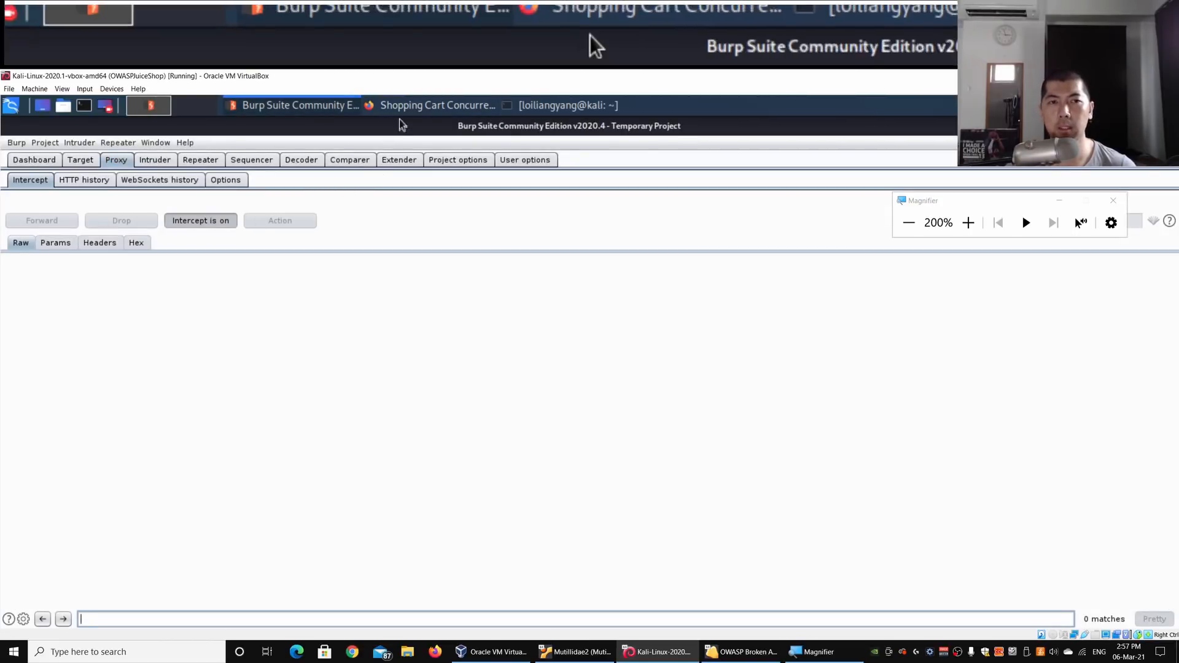
click(436, 105)
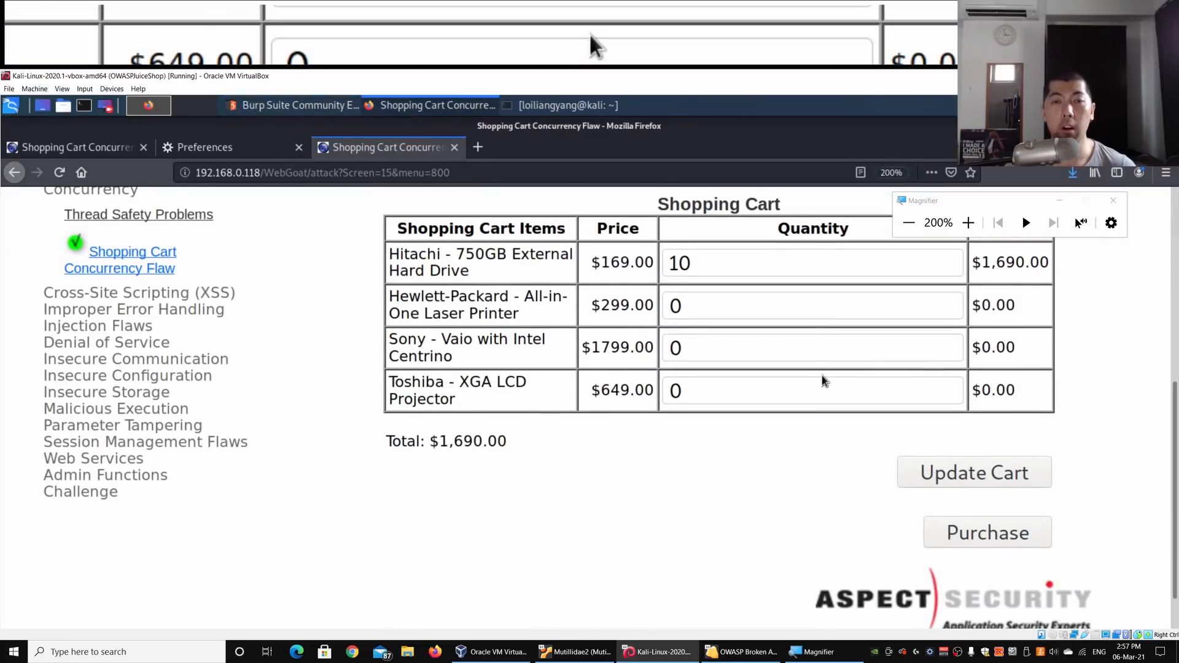
scroll(up, 3)
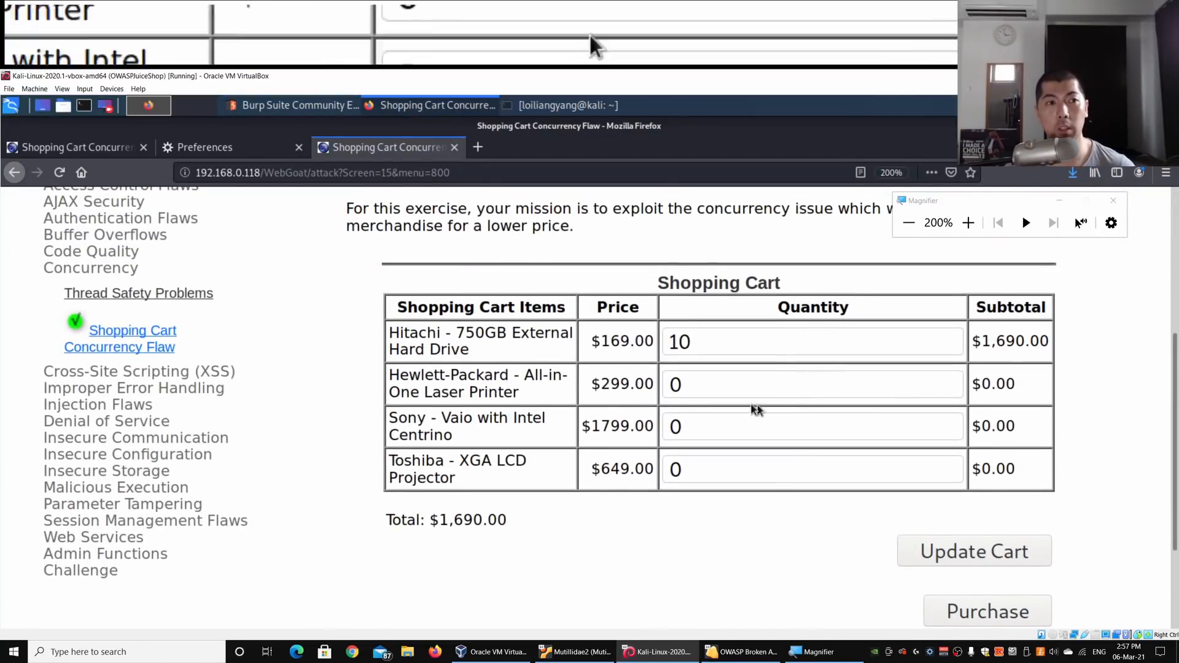
Confirm the pending order and review the $169 charge for 10 drives
click(988, 610)
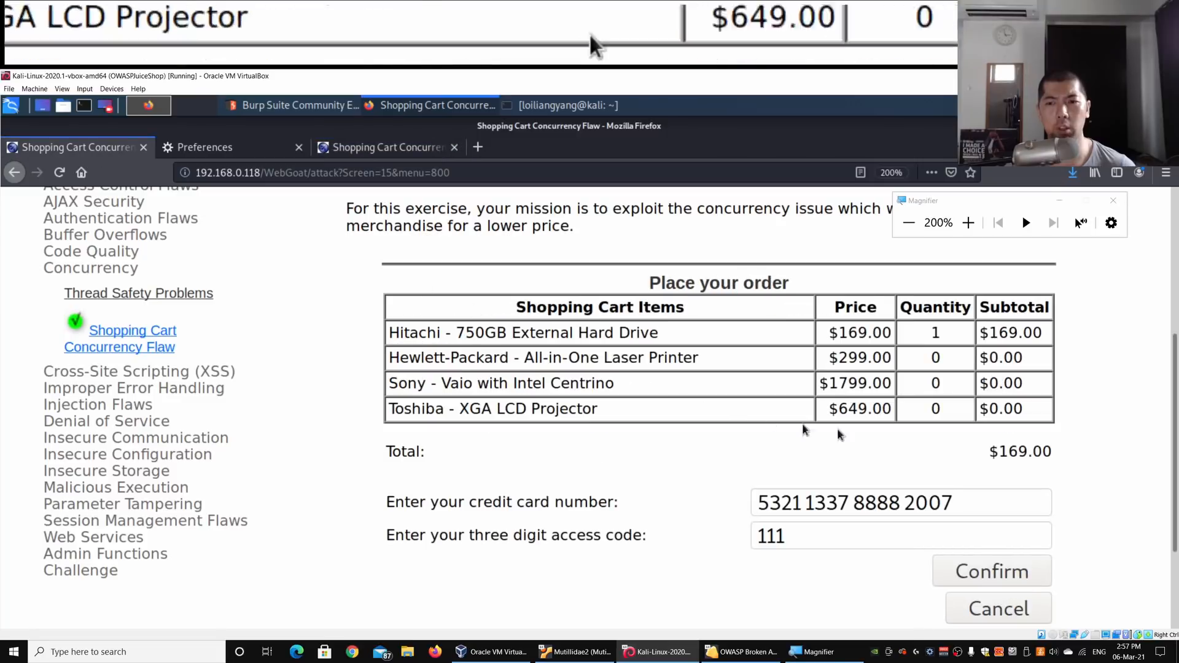
scroll(down, 3)
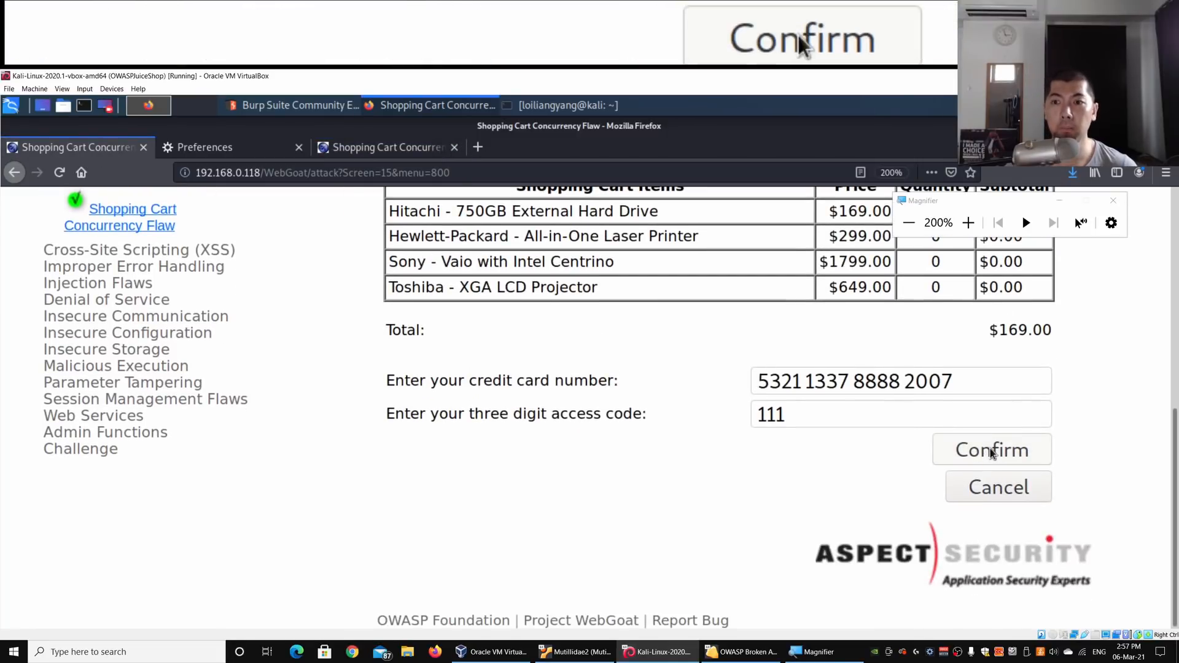
click(992, 450)
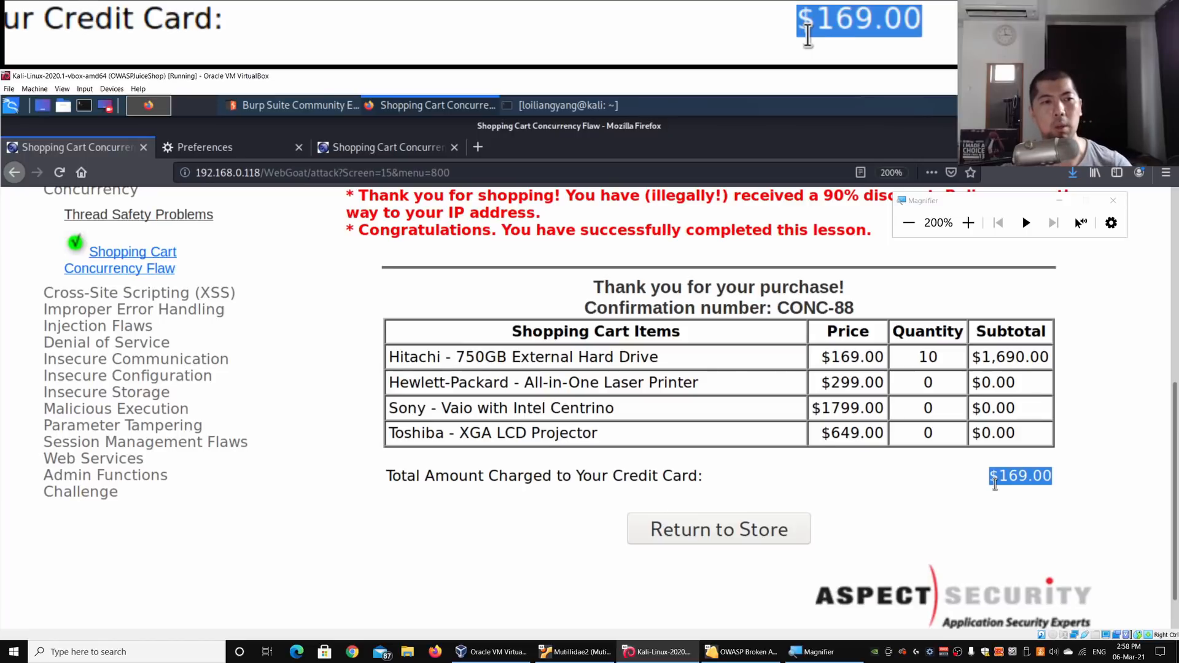
scroll(up, 3)
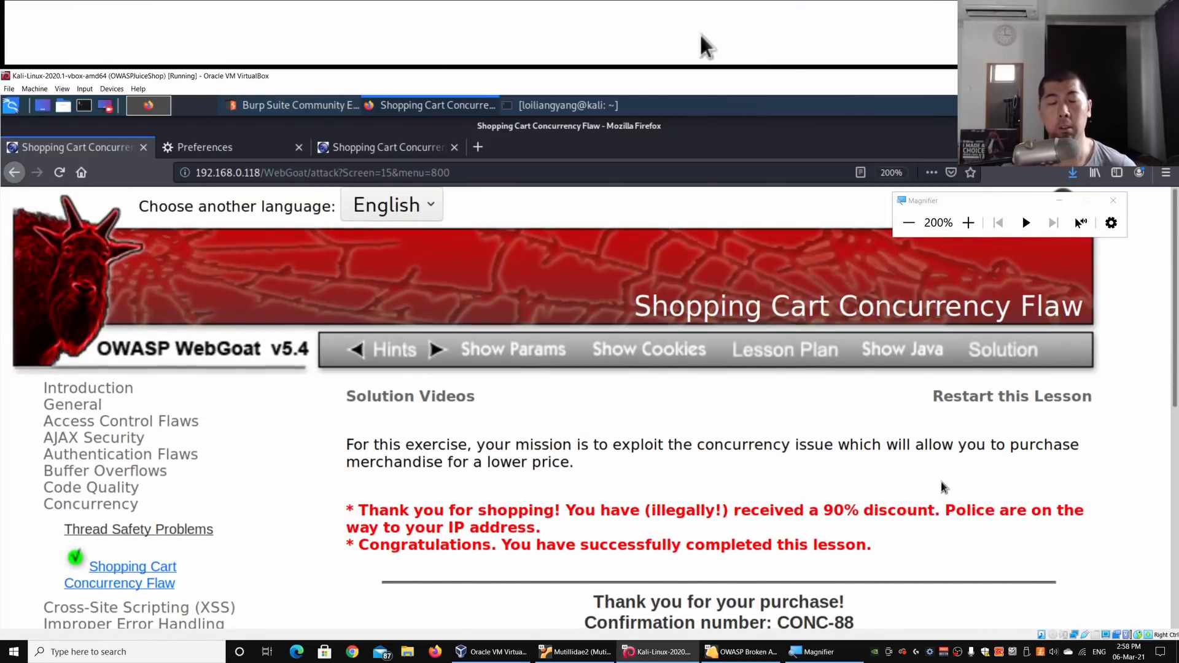